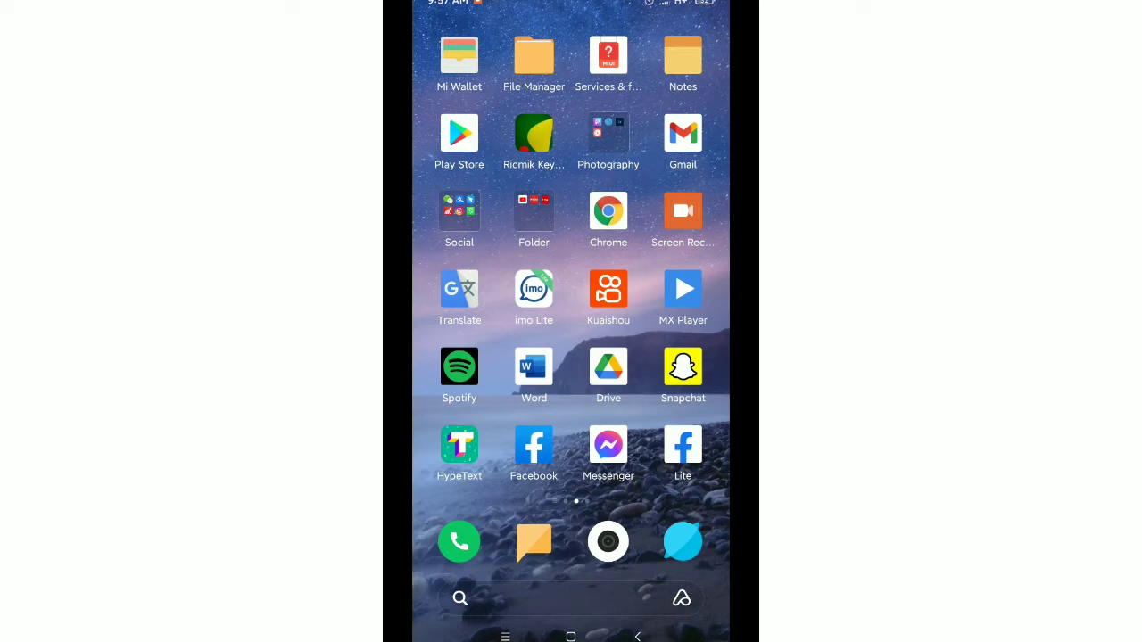
Launch Snapchat from the home screen and go to its account Settings via the gear icon.
click(682, 366)
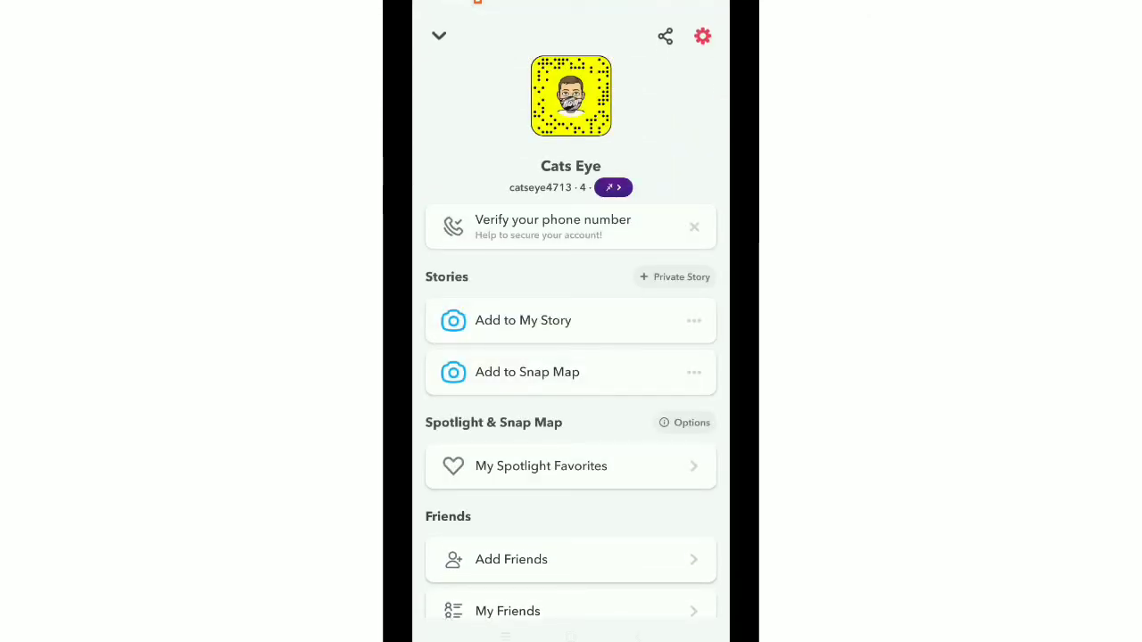
click(703, 35)
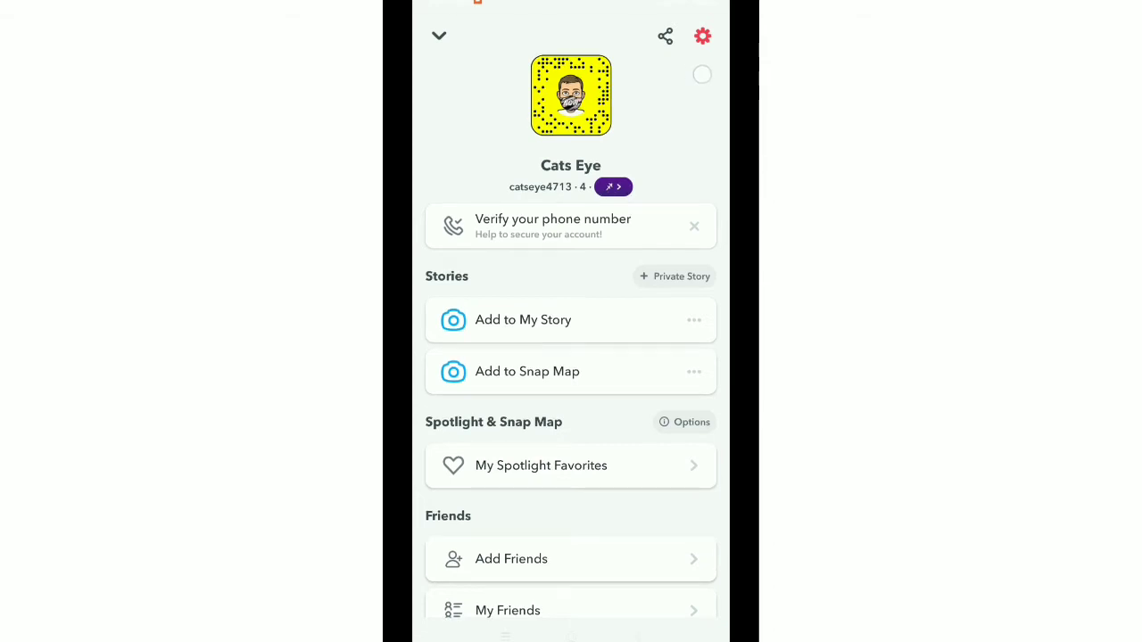
click(703, 35)
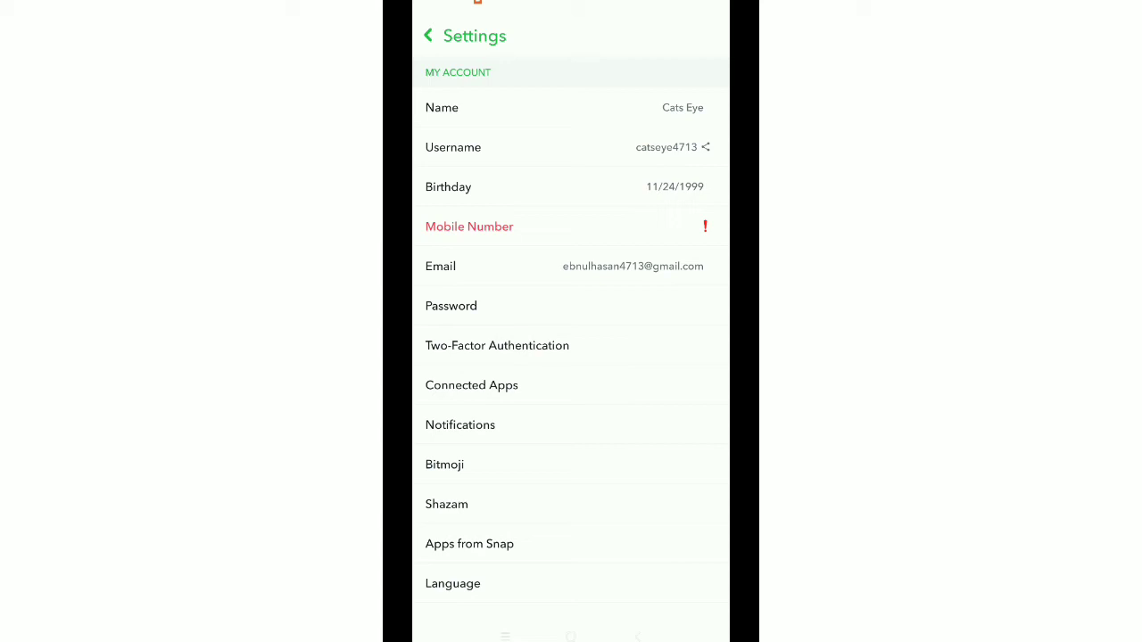
Scroll to Account Actions and view the Blocked list showing one blocked account.
scroll(down, 3)
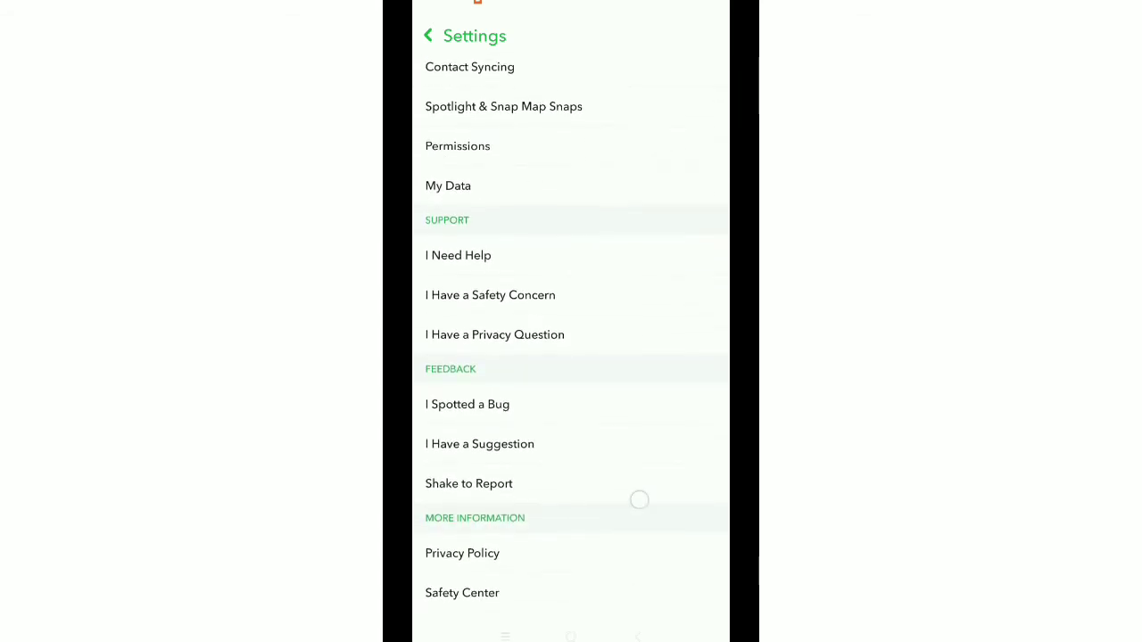
scroll(down, 3)
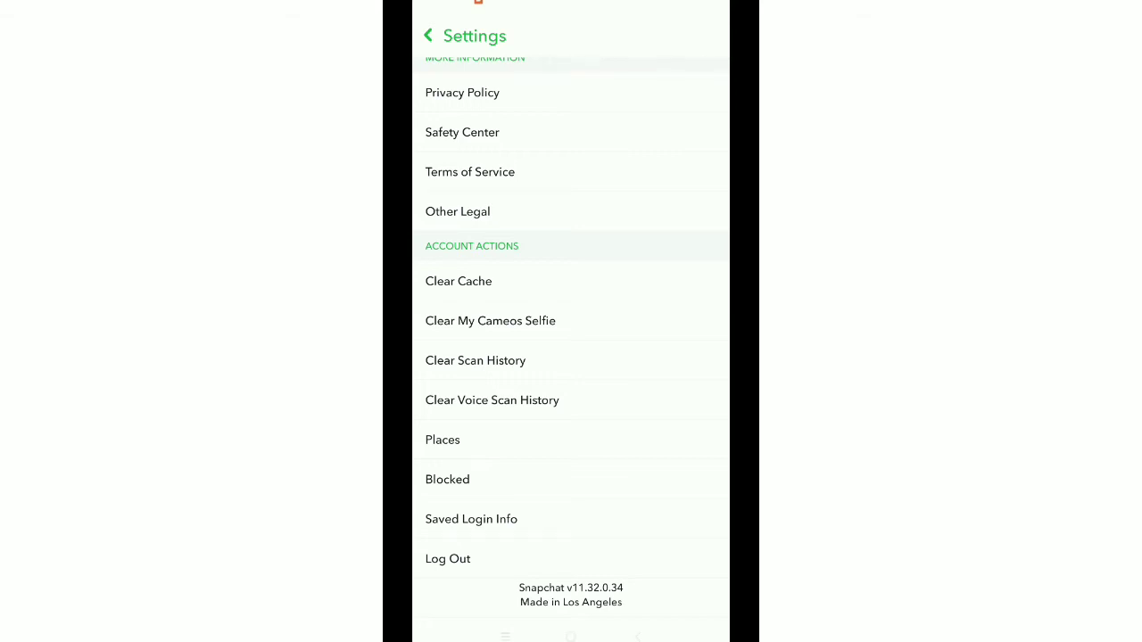
click(446, 478)
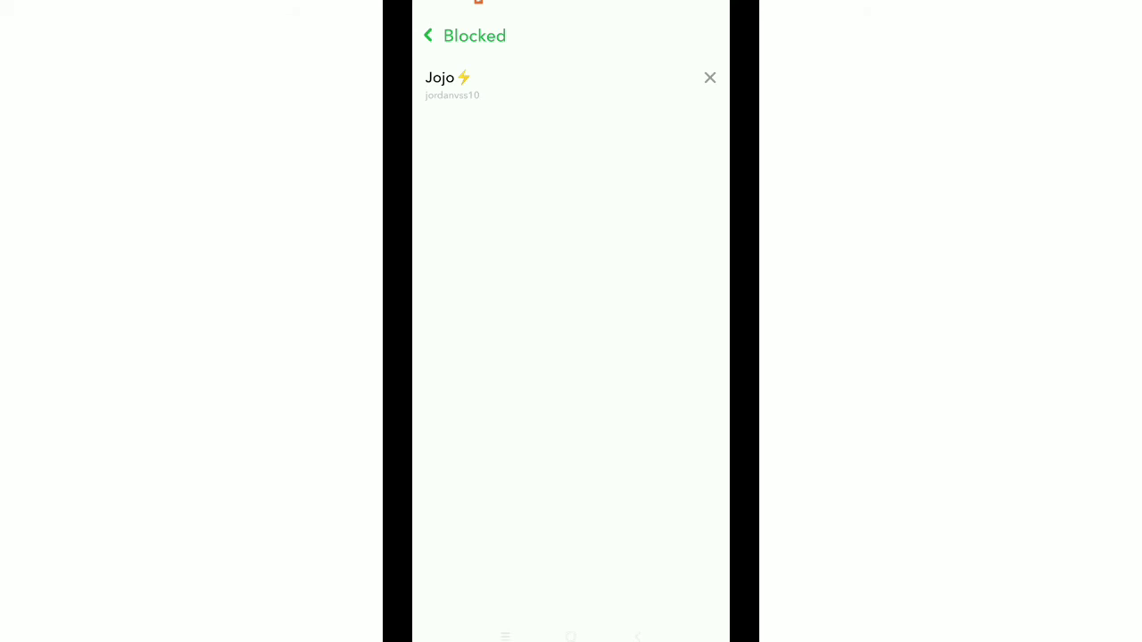
Unblock Jojo and confirm, leaving the list reading 'No blocked Snapchatters'.
click(710, 79)
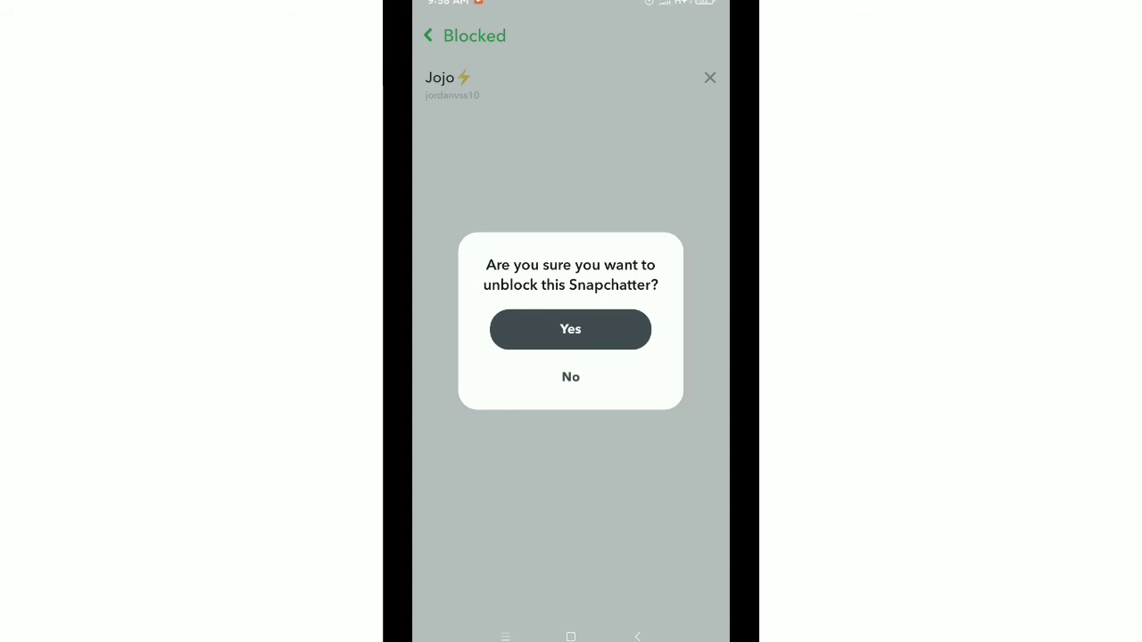
click(571, 328)
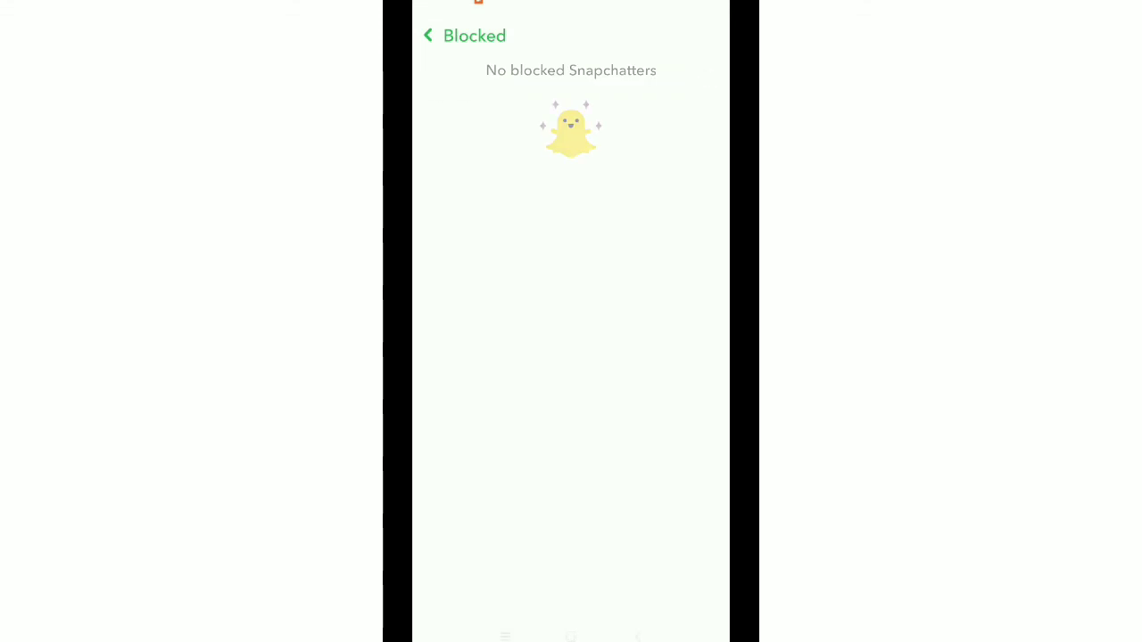